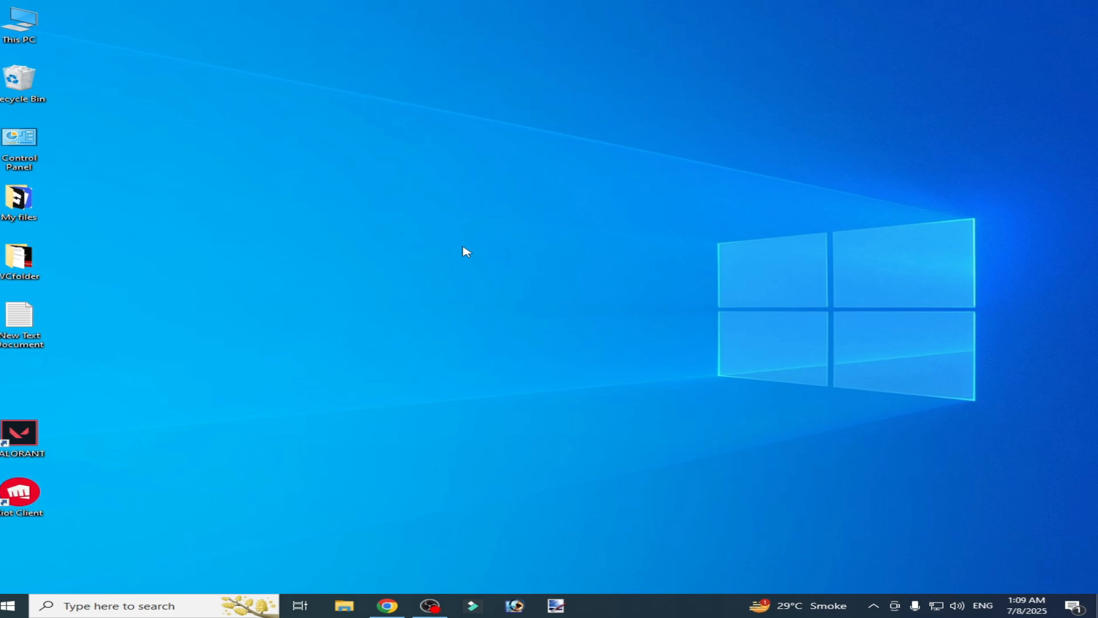
mouse_move(70, 515)
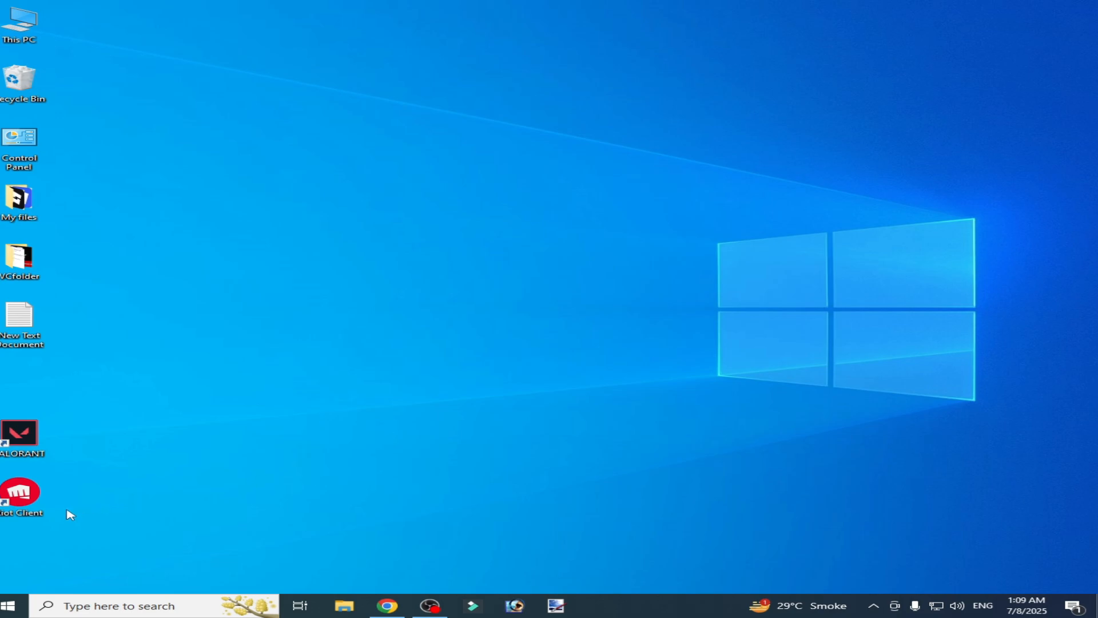
- Launch Riot Client from the desktop shortcut and reach Settings via the account menu
drag(19, 491, 346, 321)
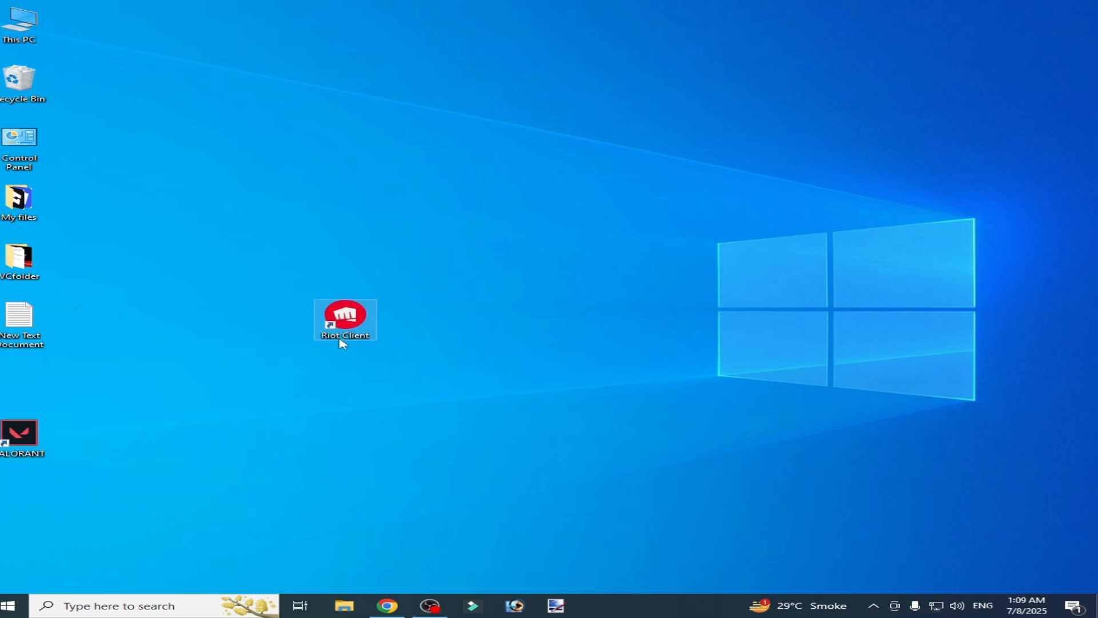
right_click(344, 319)
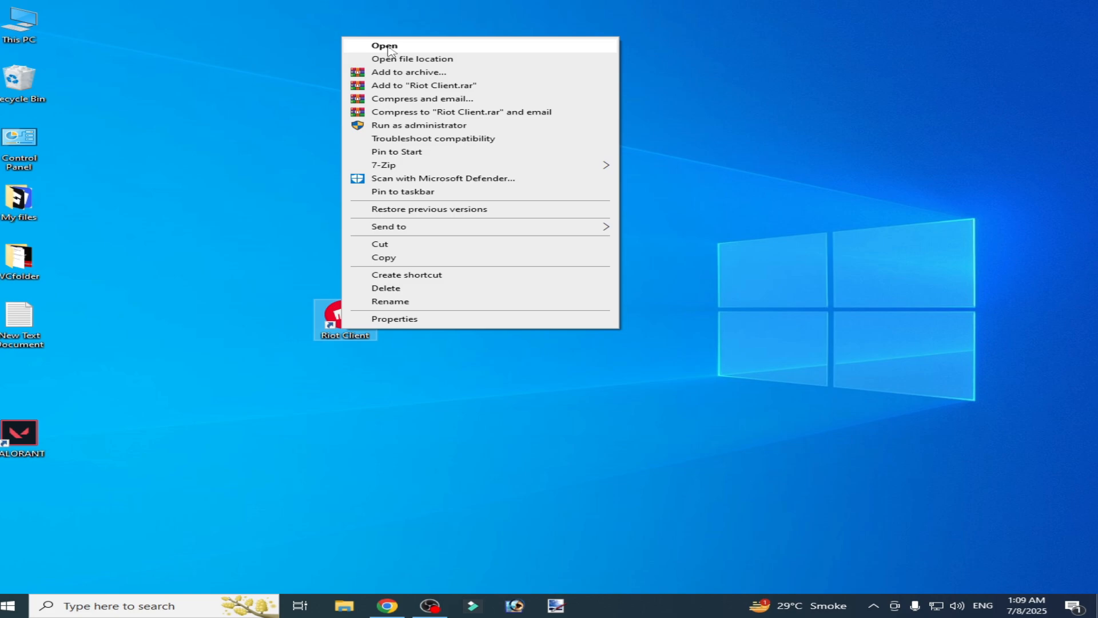
click(385, 46)
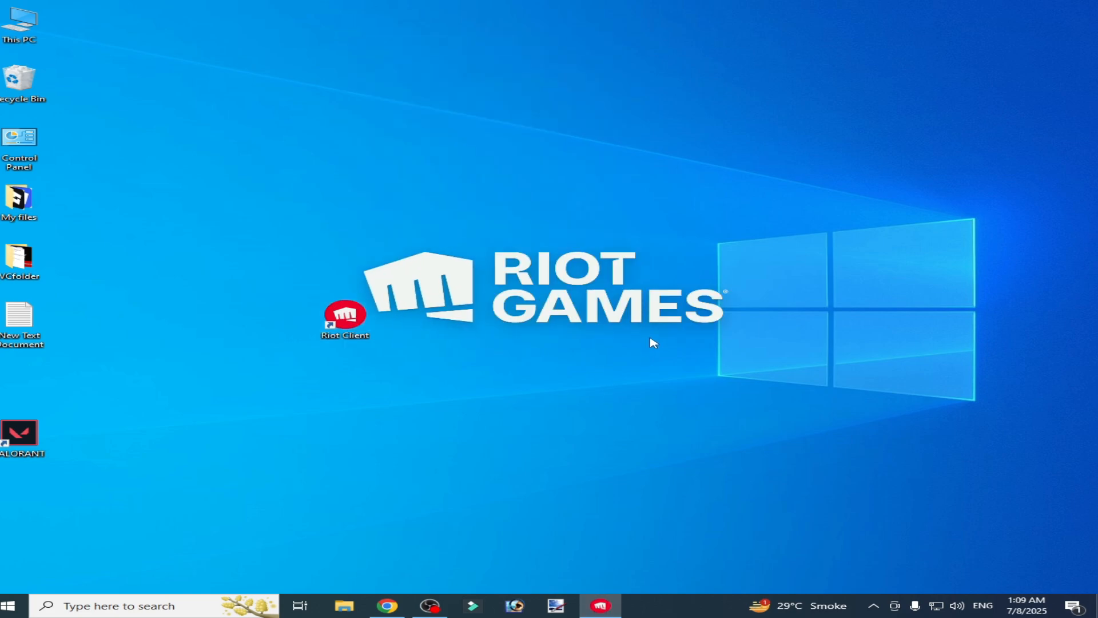
click(1019, 102)
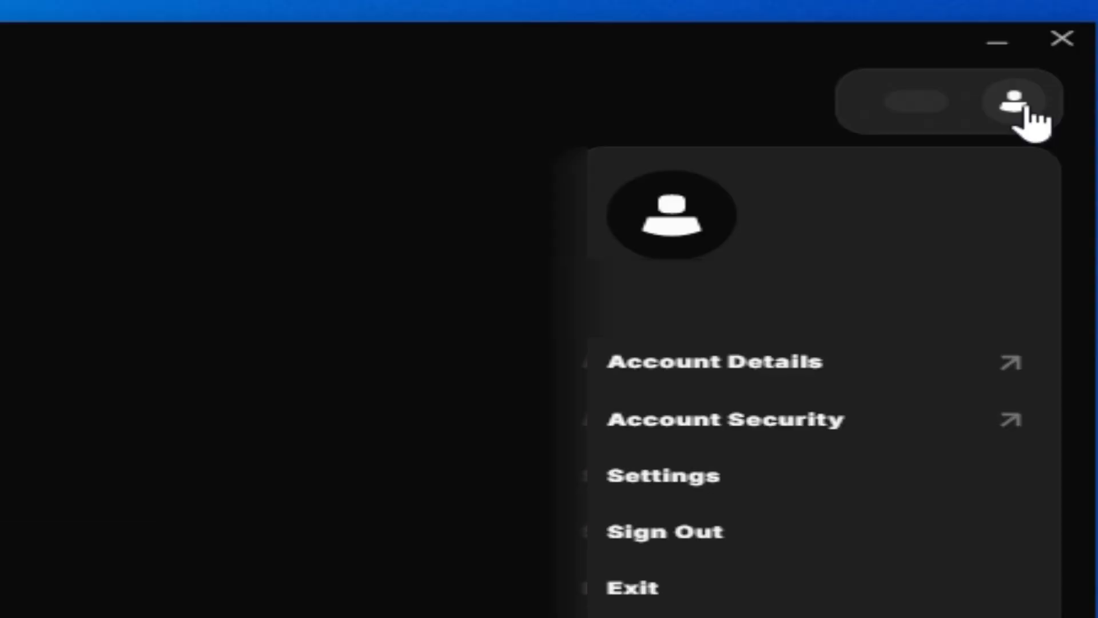
click(662, 476)
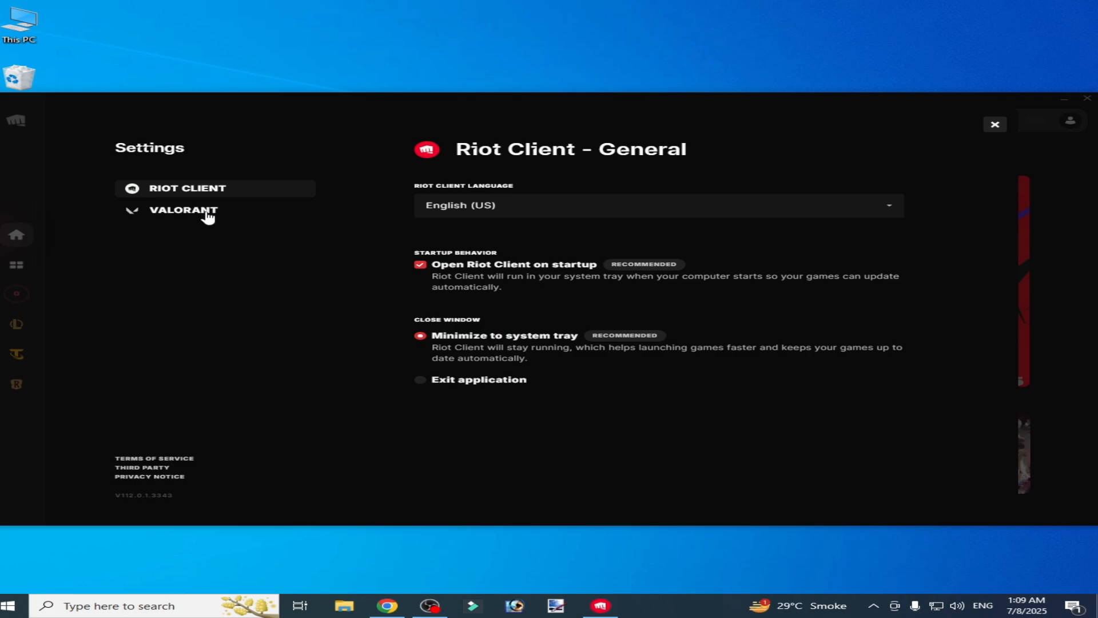
- Start a VALORANT game-file repair from Settings, then bring up Windows search
click(183, 209)
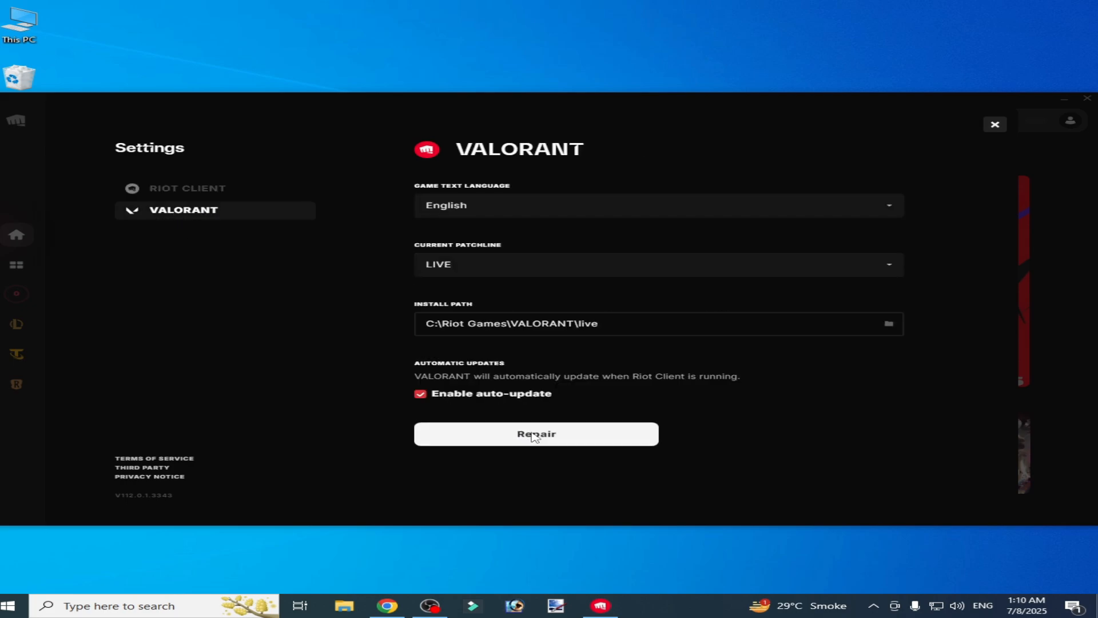
click(535, 434)
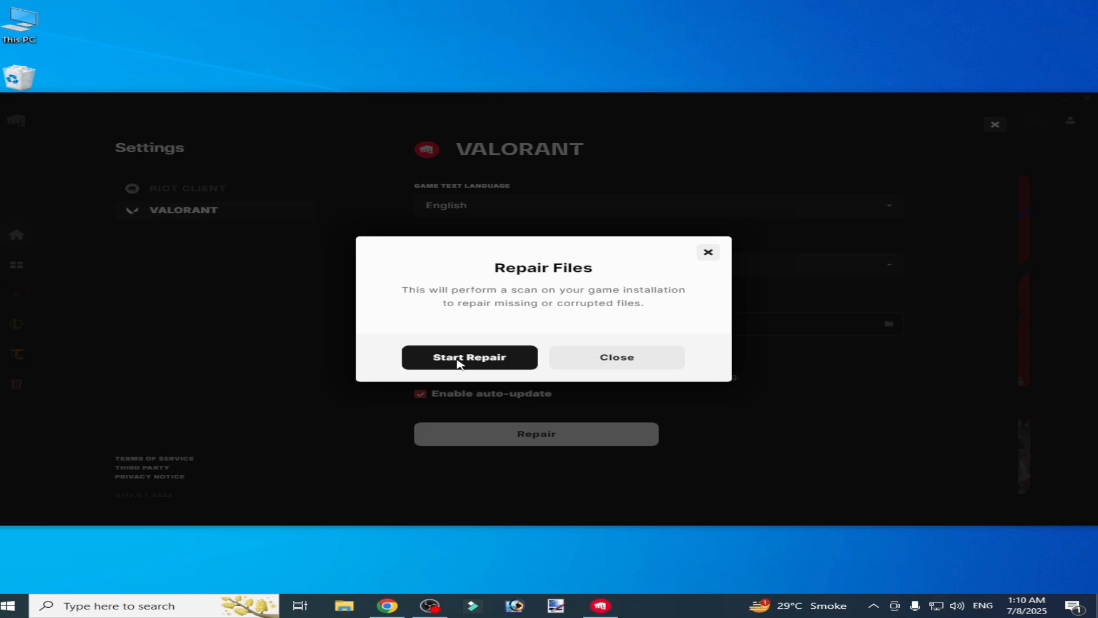
click(469, 357)
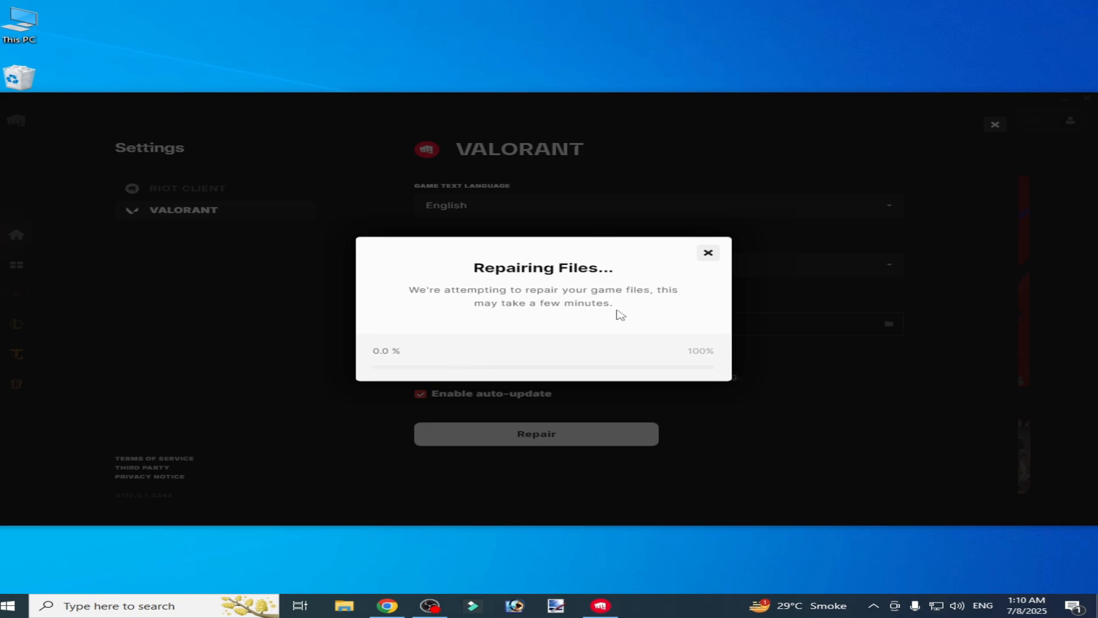
mouse_move(482, 332)
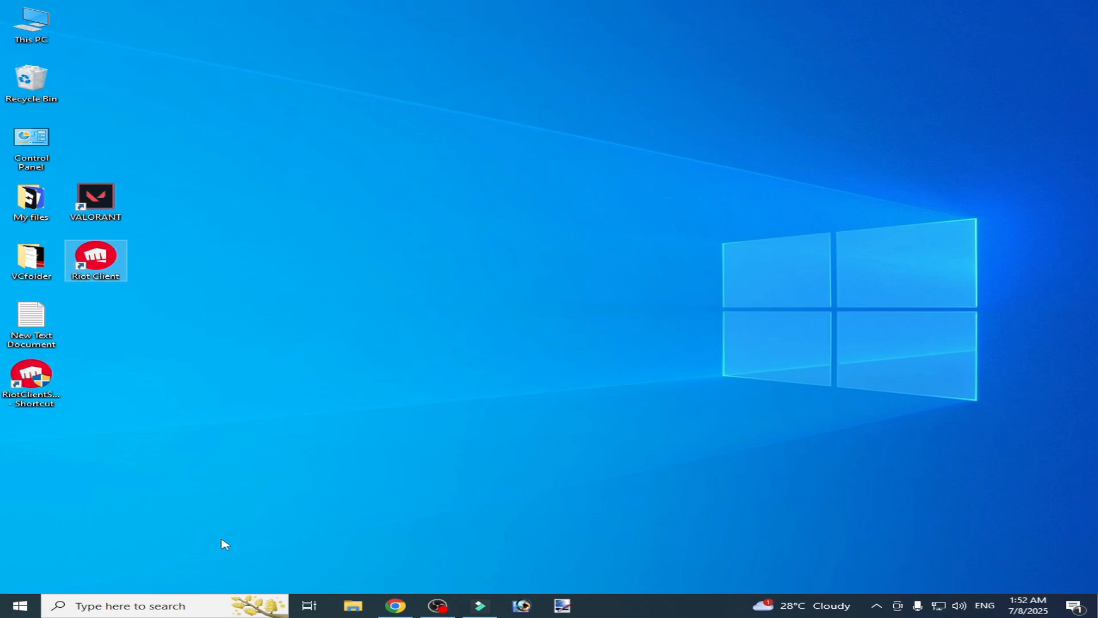
click(20, 605)
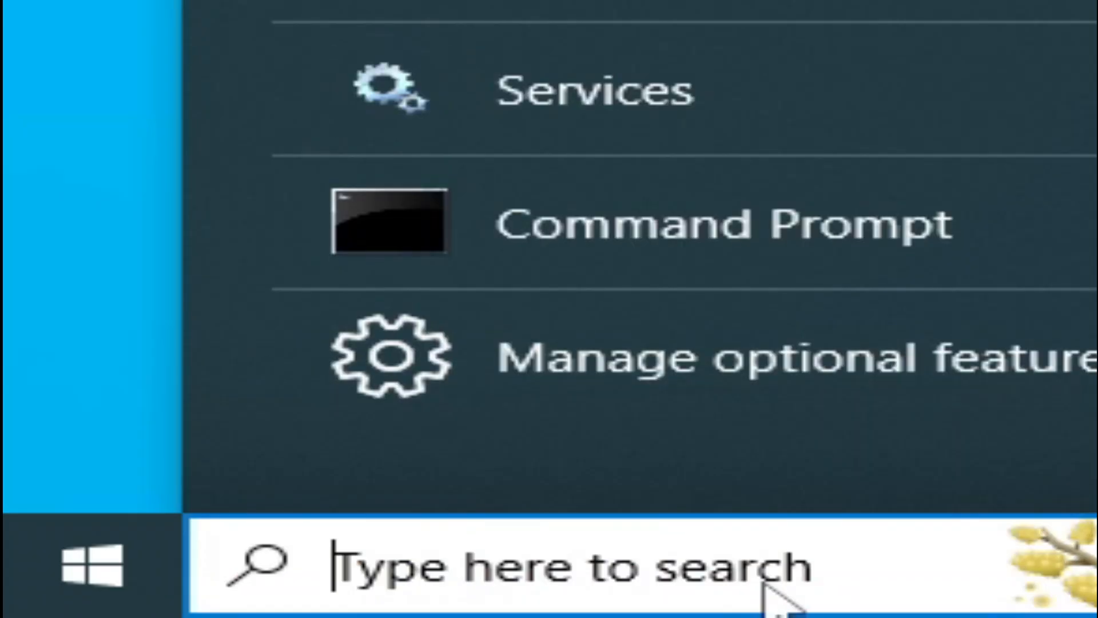